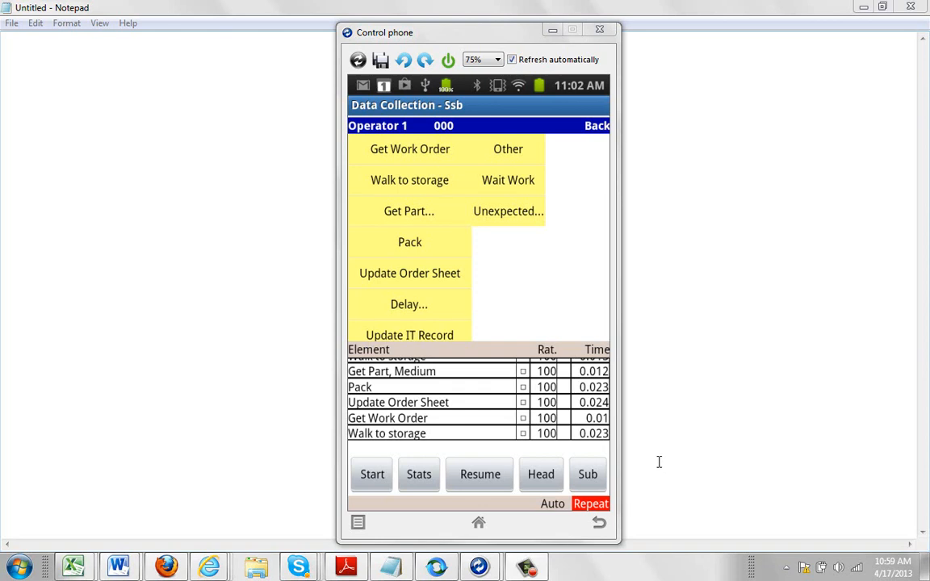
{"action": "mouse_move", "coordinate": [654, 460]}
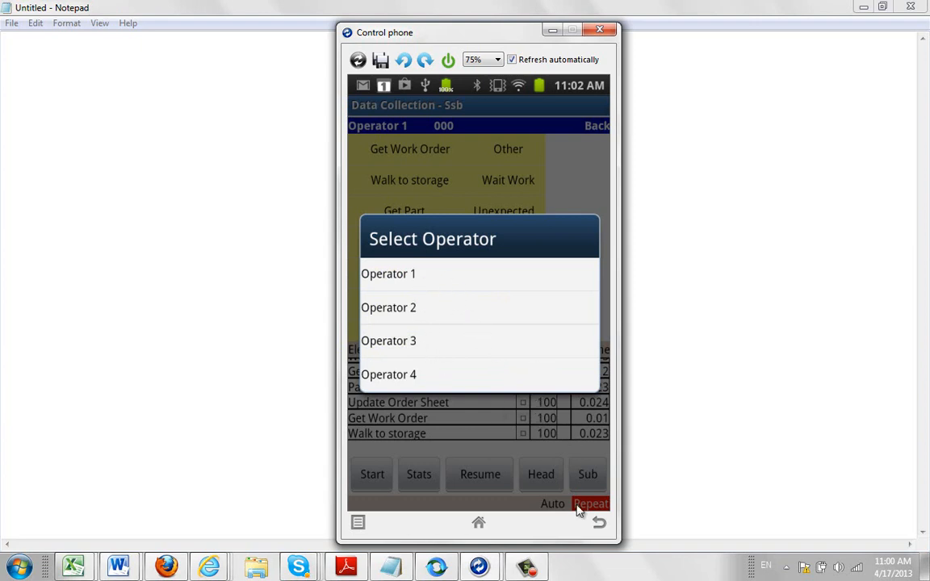
{"action": "mouse_move", "coordinate": [429, 378]}
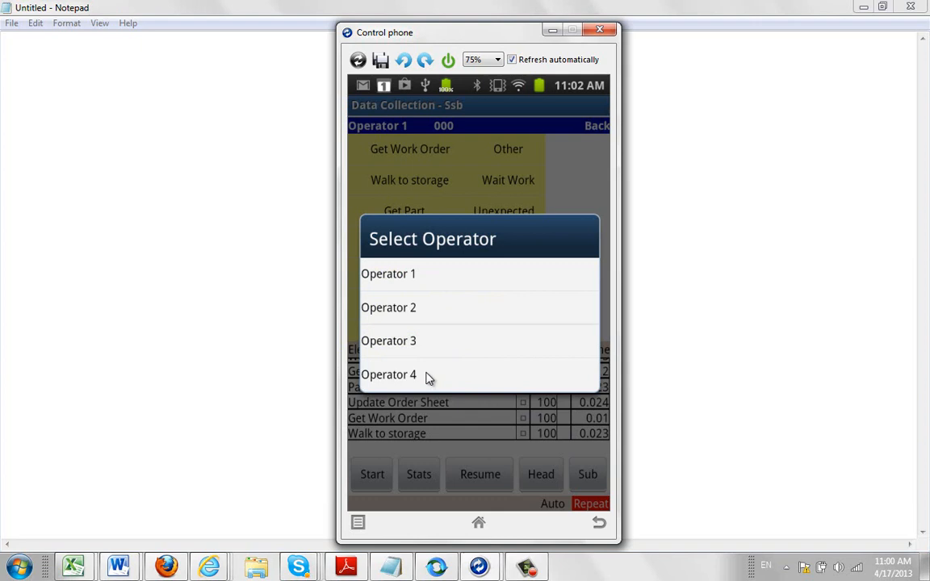
Switch collection to Operator 4 and back to 1, then minimize the phone and scroll Warehouse_Raw
{"action": "left_click", "coordinate": [388, 375]}
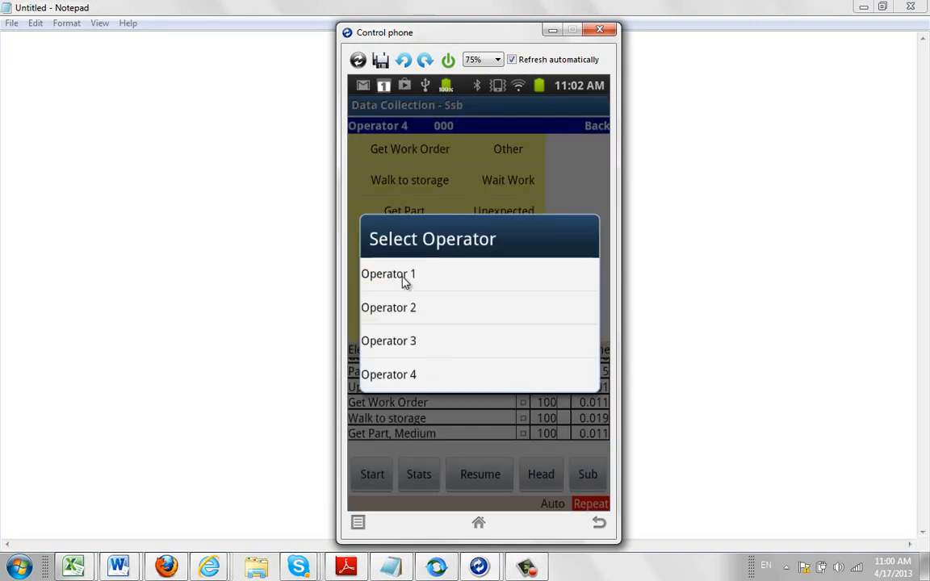
{"action": "left_click", "coordinate": [388, 274]}
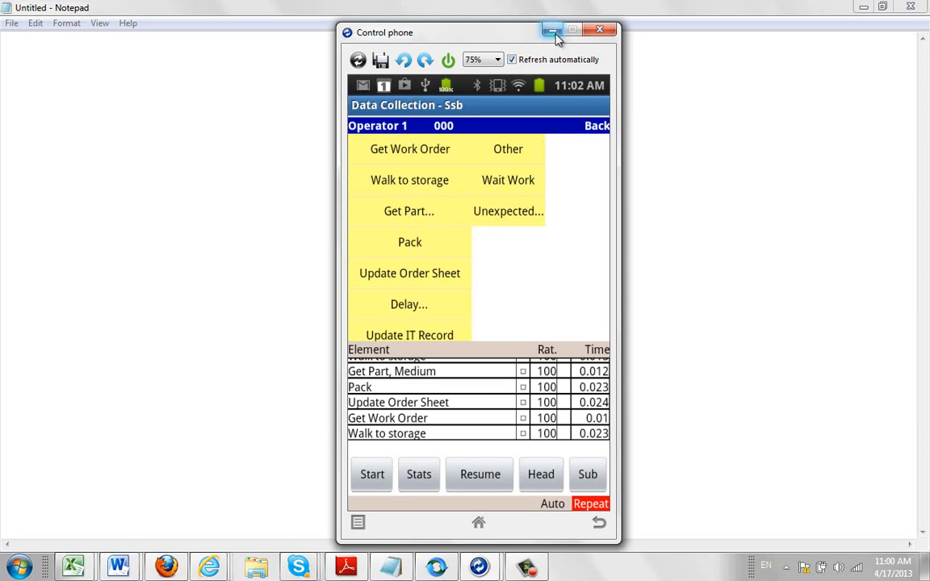
{"action": "mouse_move", "coordinate": [551, 30]}
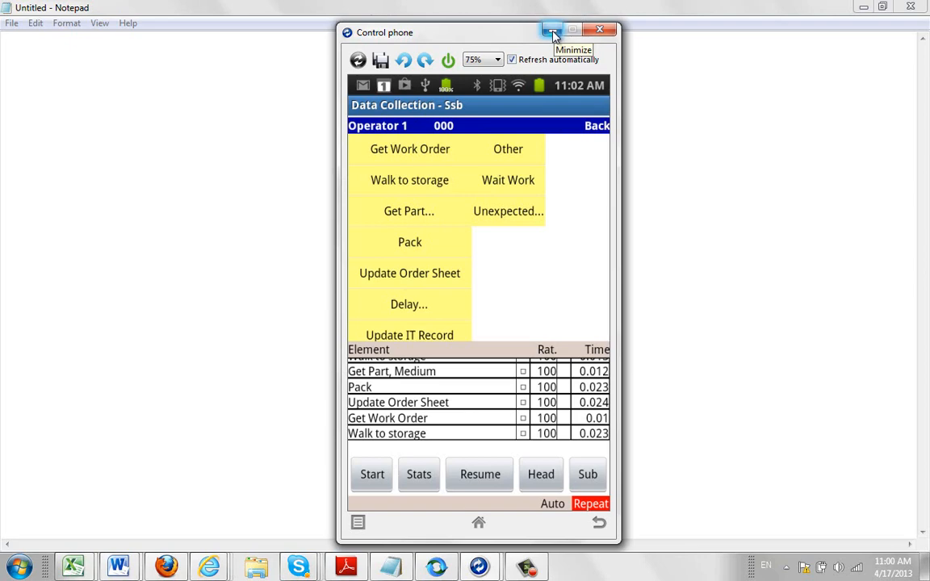
{"action": "left_click", "coordinate": [548, 30]}
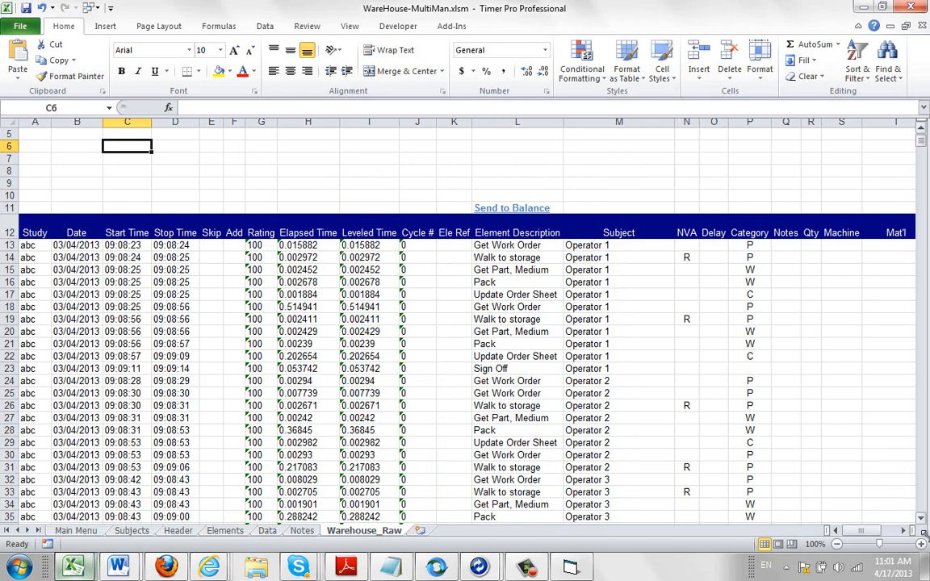
{"action": "scroll", "scroll_direction": "down", "scroll_amount": 3}
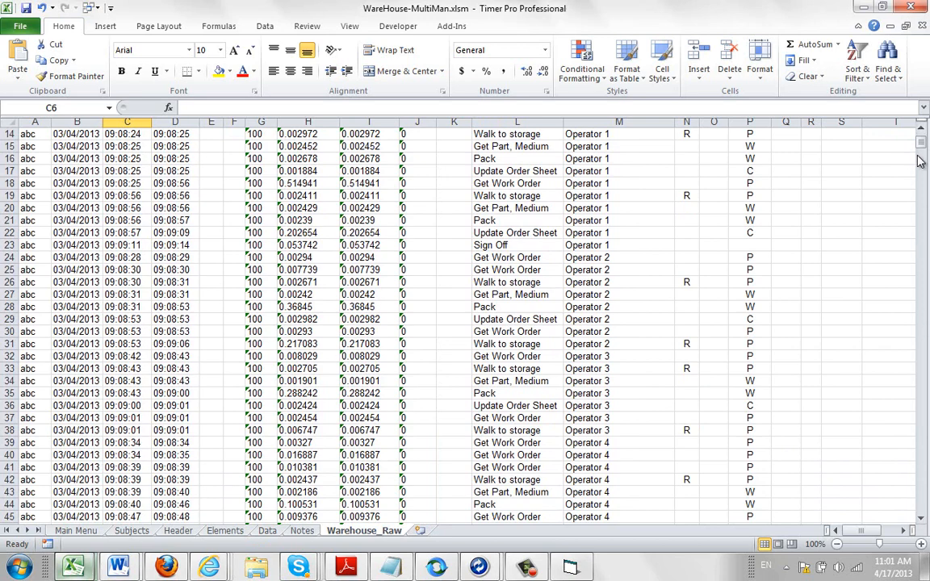
{"action": "scroll", "scroll_direction": "up", "scroll_amount": 3}
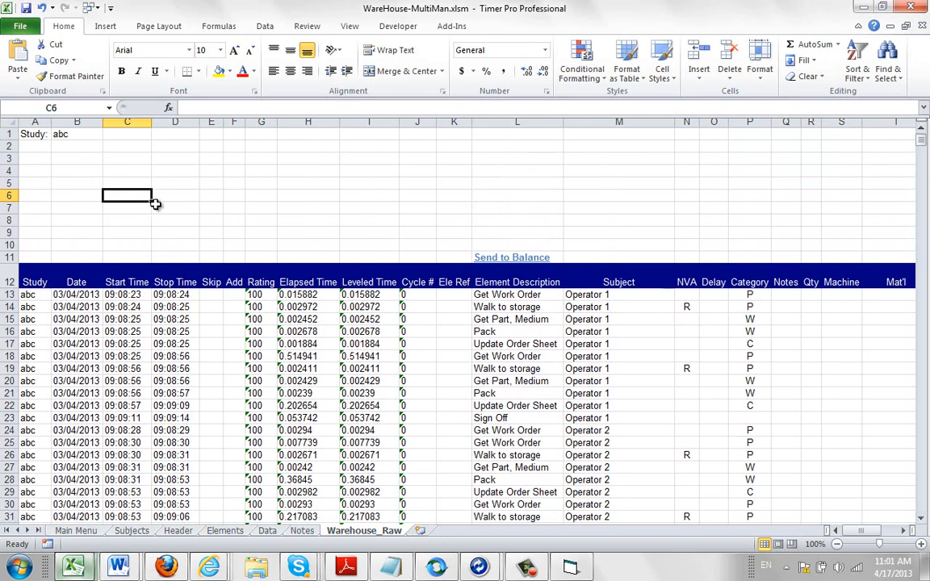
{"action": "mouse_move", "coordinate": [492, 257]}
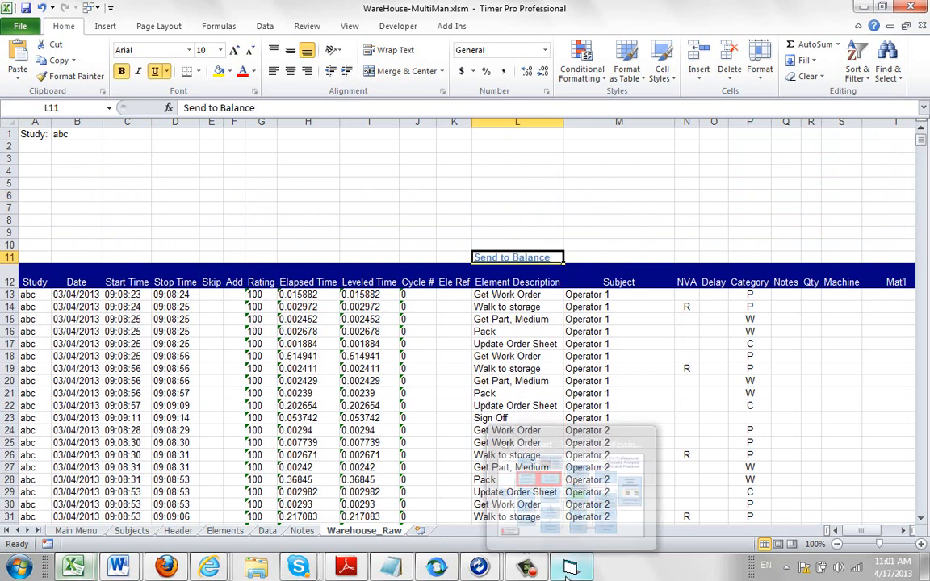
{"action": "left_click", "coordinate": [566, 574]}
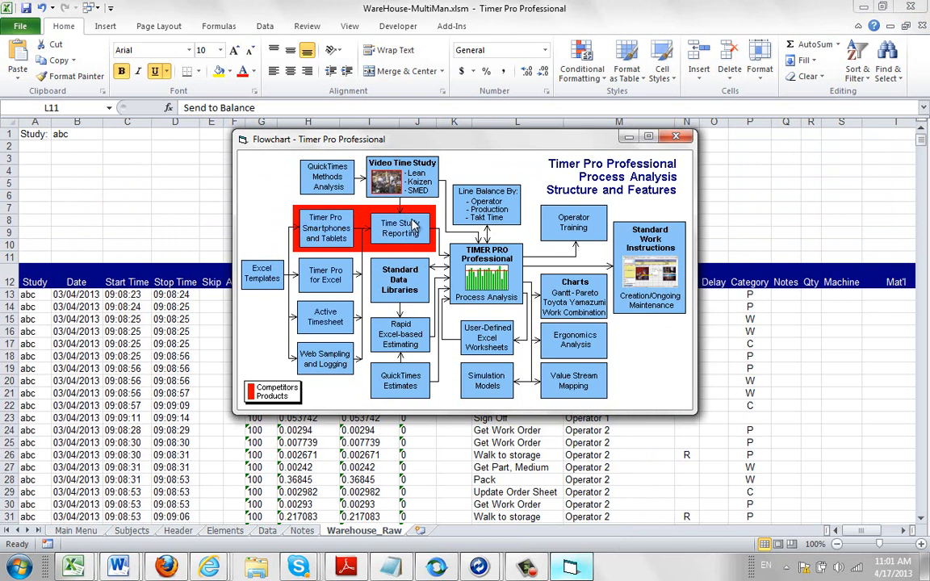
{"action": "mouse_move", "coordinate": [486, 299]}
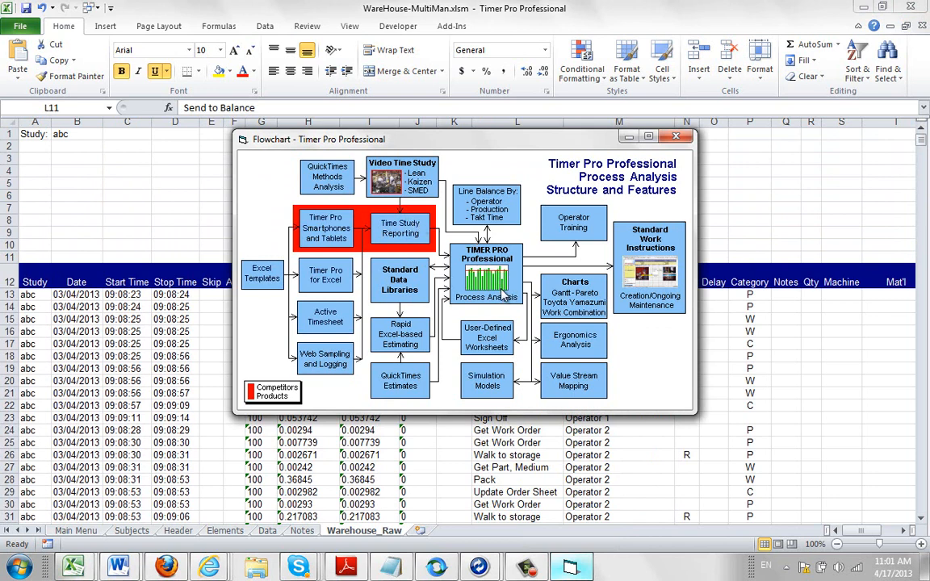
{"action": "mouse_move", "coordinate": [628, 139]}
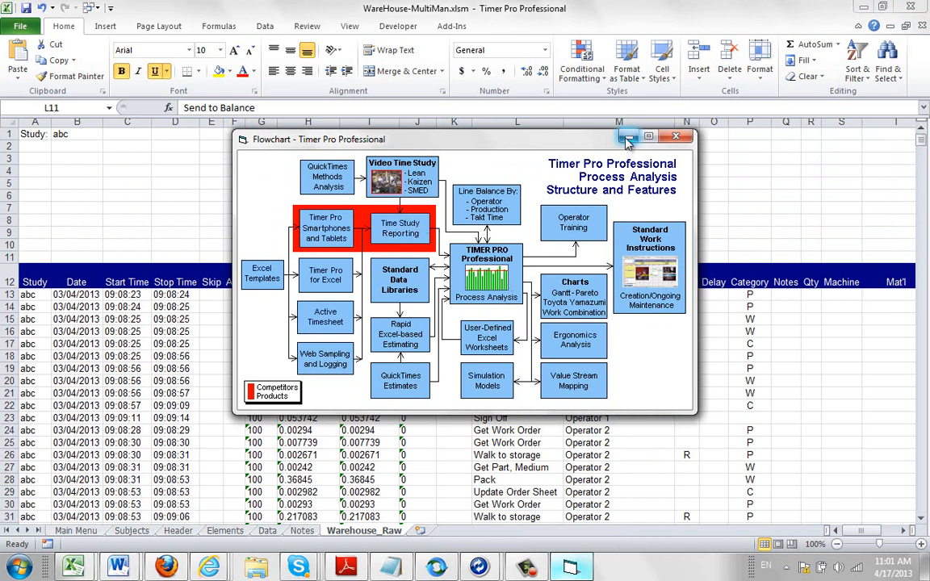
{"action": "left_click", "coordinate": [675, 136]}
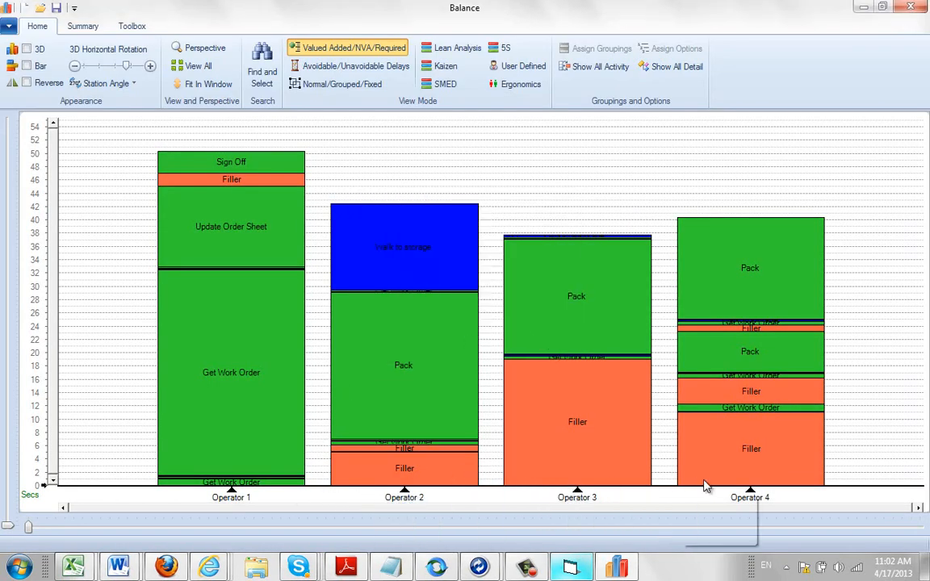
{"action": "mouse_move", "coordinate": [662, 296]}
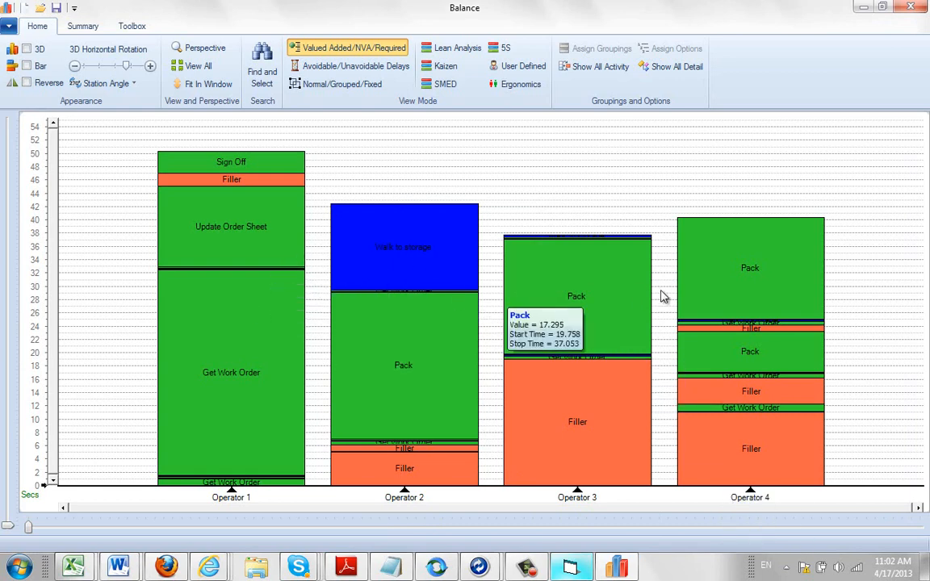
{"action": "mouse_move", "coordinate": [557, 253]}
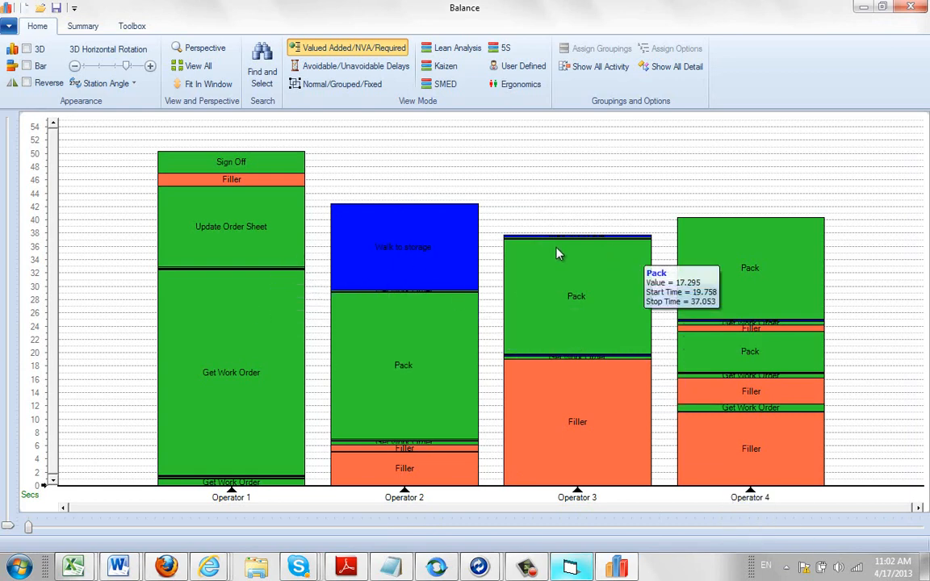
Export the four-operator balance as a Yamazumi chart from the Summary export options
{"action": "left_click", "coordinate": [83, 26]}
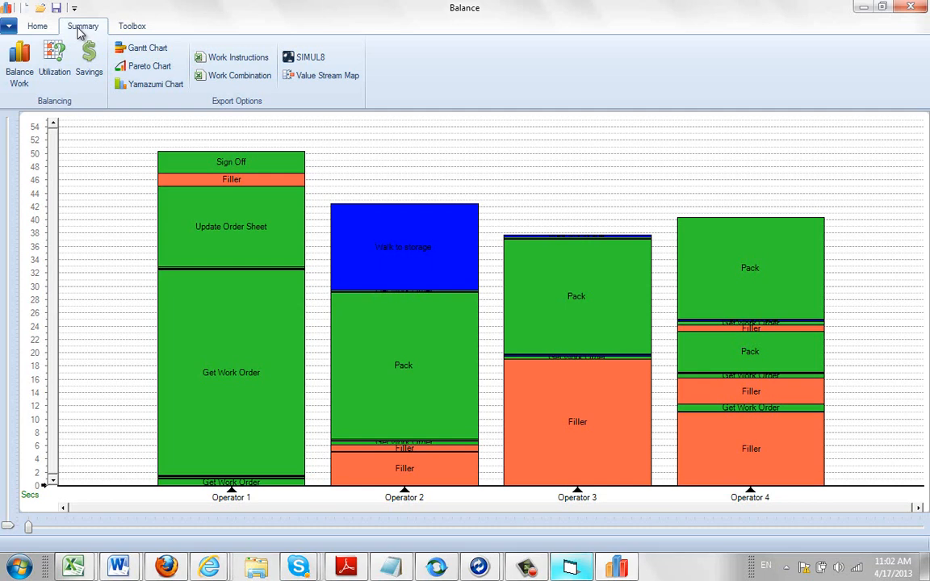
{"action": "left_click", "coordinate": [128, 46]}
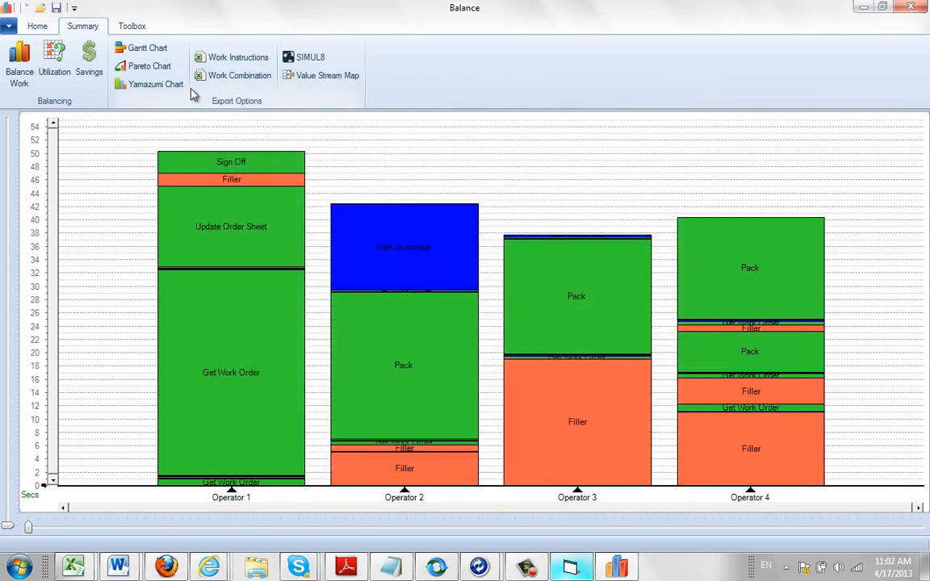
{"action": "left_click", "coordinate": [150, 84]}
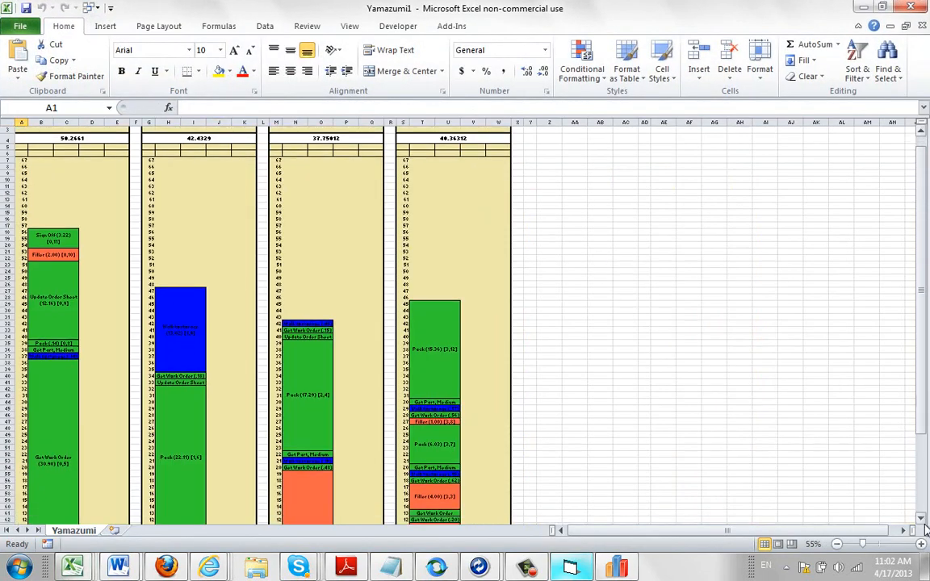
Scroll through the exported Yamazumi chart, then minimize the Control phone window
{"action": "scroll", "scroll_direction": "down", "scroll_amount": 3}
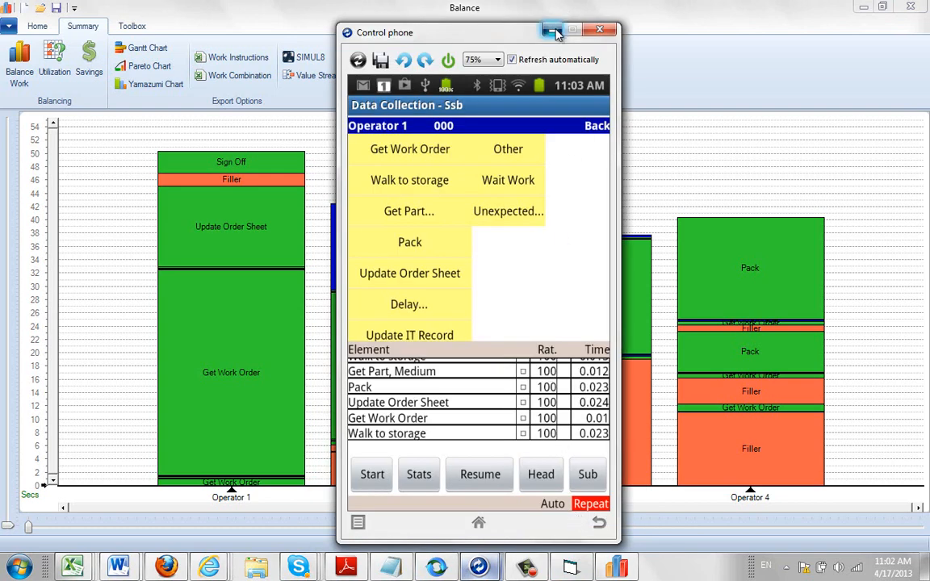
{"action": "left_click", "coordinate": [553, 30]}
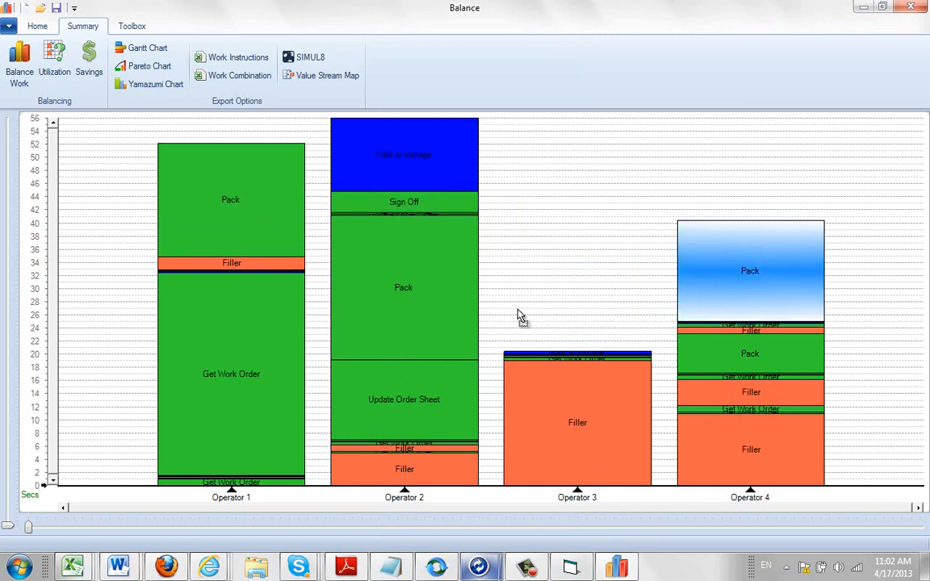
{"action": "mouse_move", "coordinate": [738, 456]}
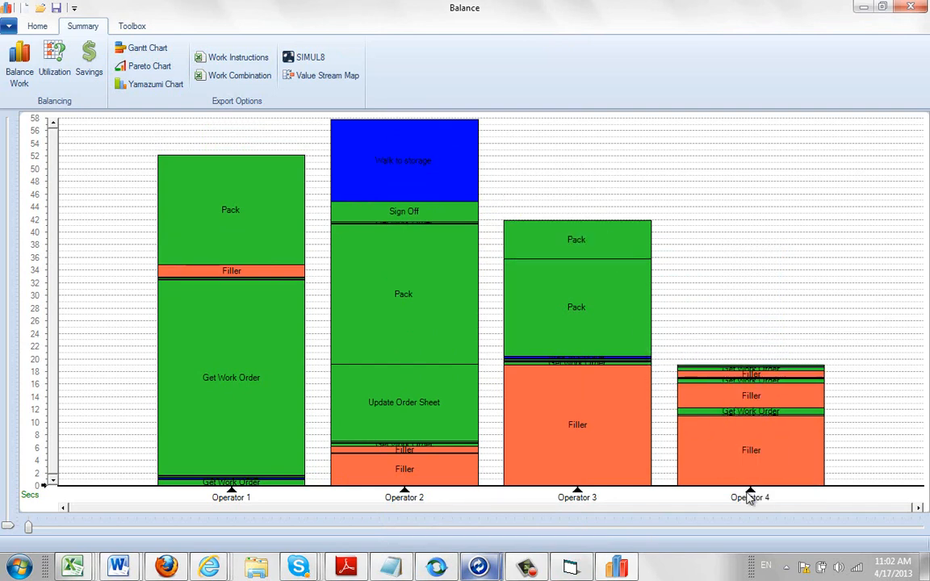
{"action": "mouse_move", "coordinate": [754, 499]}
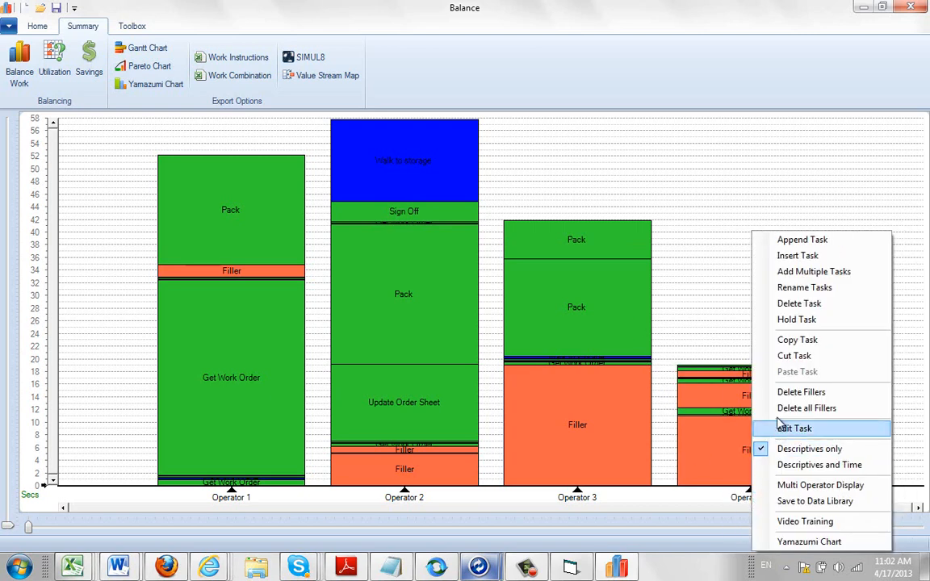
{"action": "mouse_move", "coordinate": [806, 408]}
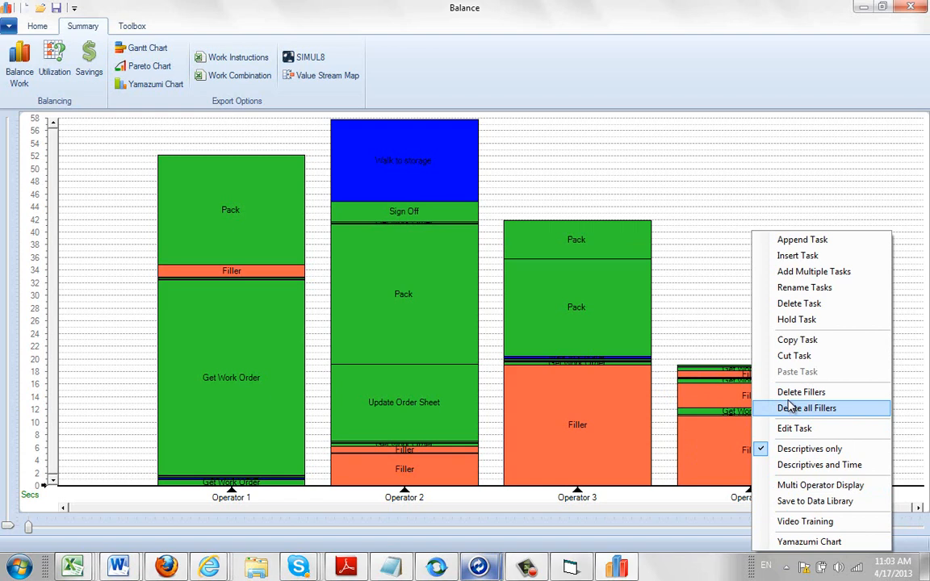
Delete Operator 4's fillers and stack its remaining elements onto Operator 3
{"action": "left_click", "coordinate": [805, 408]}
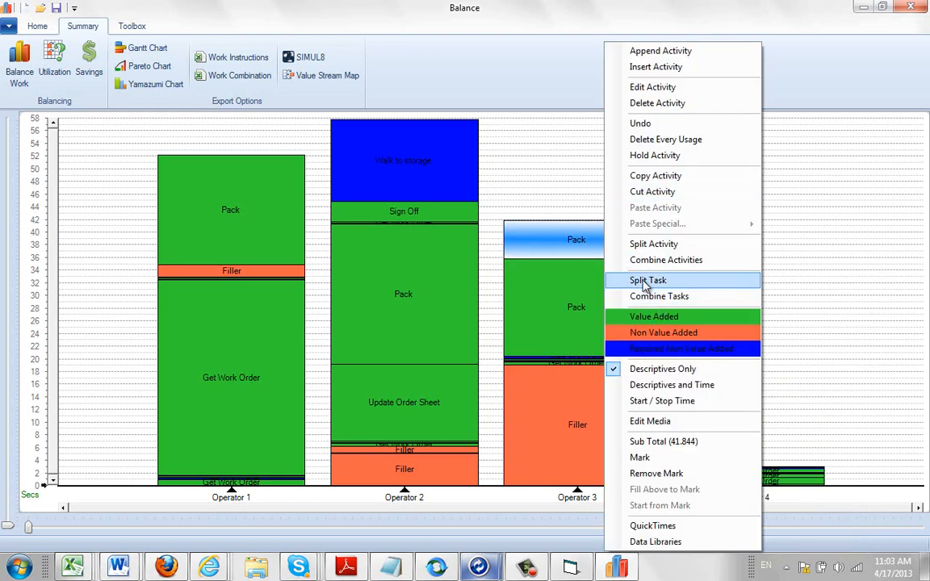
{"action": "left_click", "coordinate": [648, 280]}
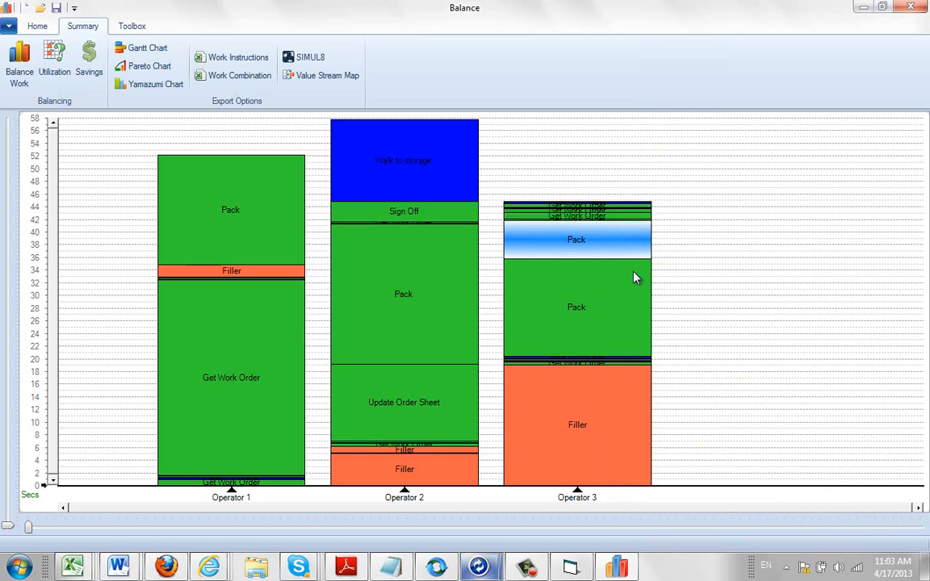
{"action": "mouse_move", "coordinate": [698, 481]}
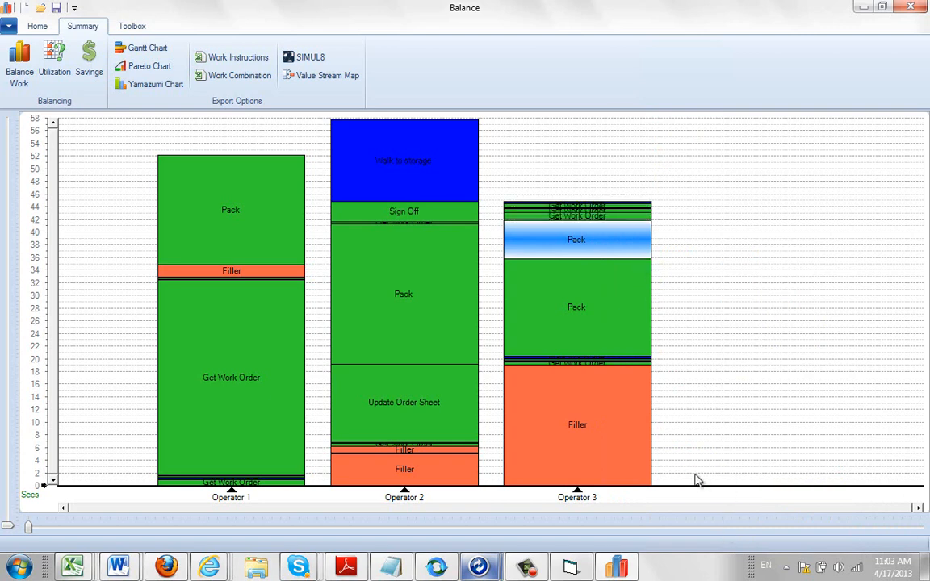